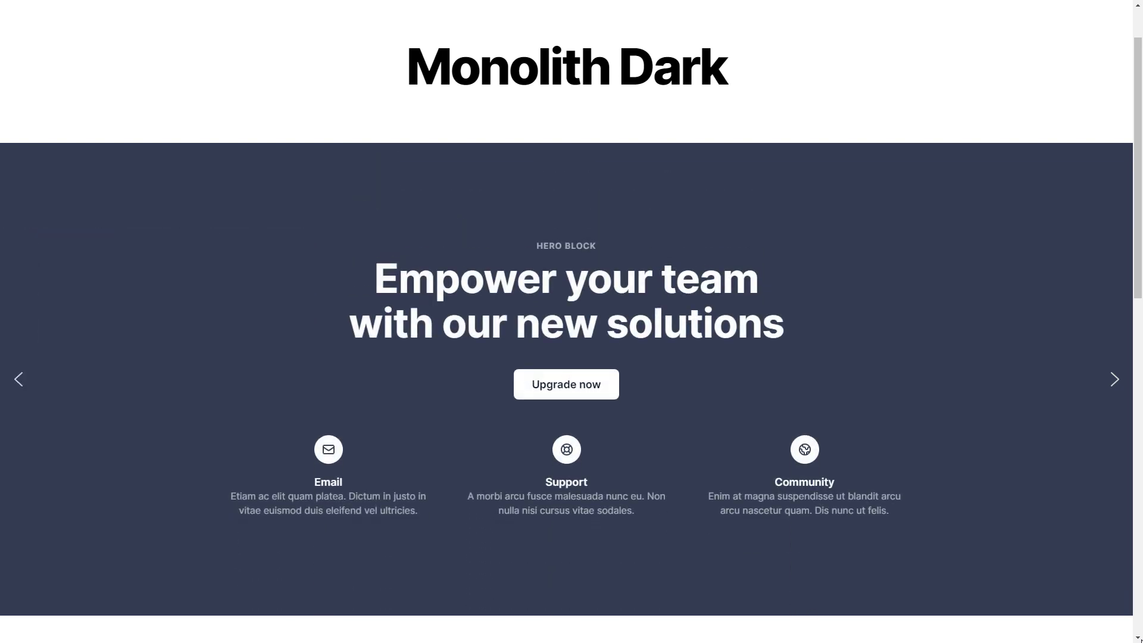
Step: Advance the Monolith Dark slider with its right arrow through the hero and Simplify your design process slides
left_click(1114, 379)
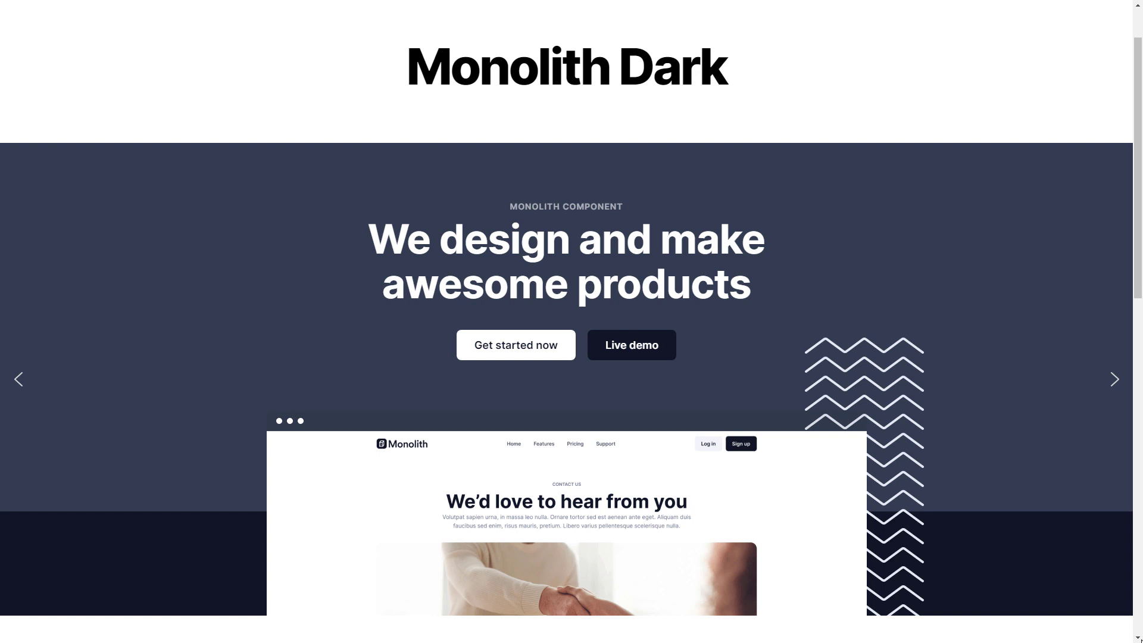
left_click(1114, 379)
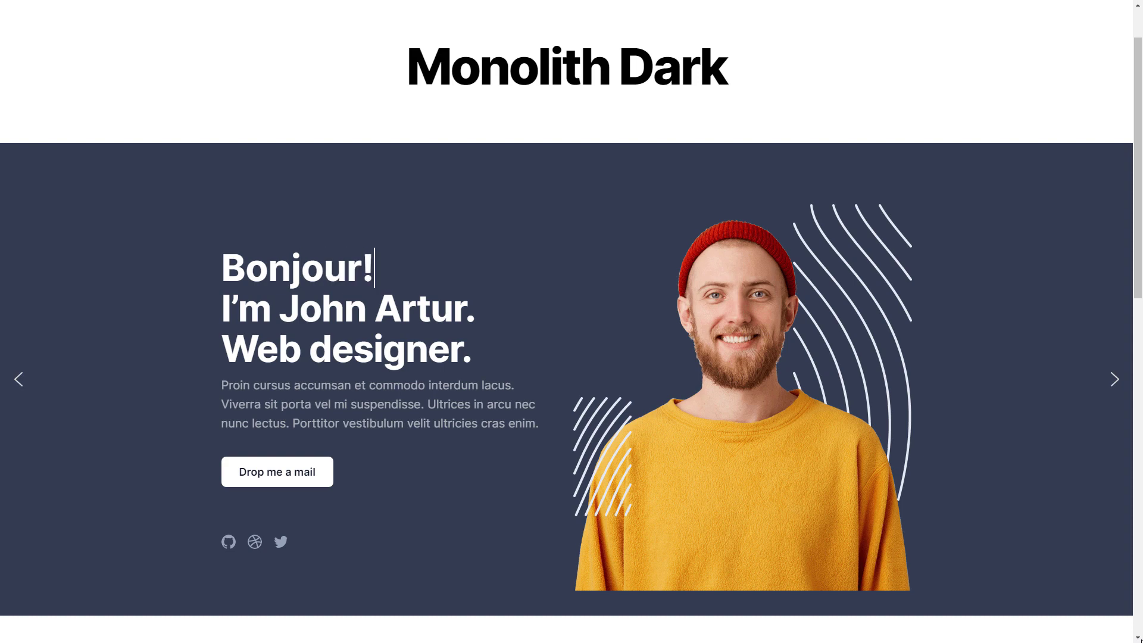
left_click(1114, 378)
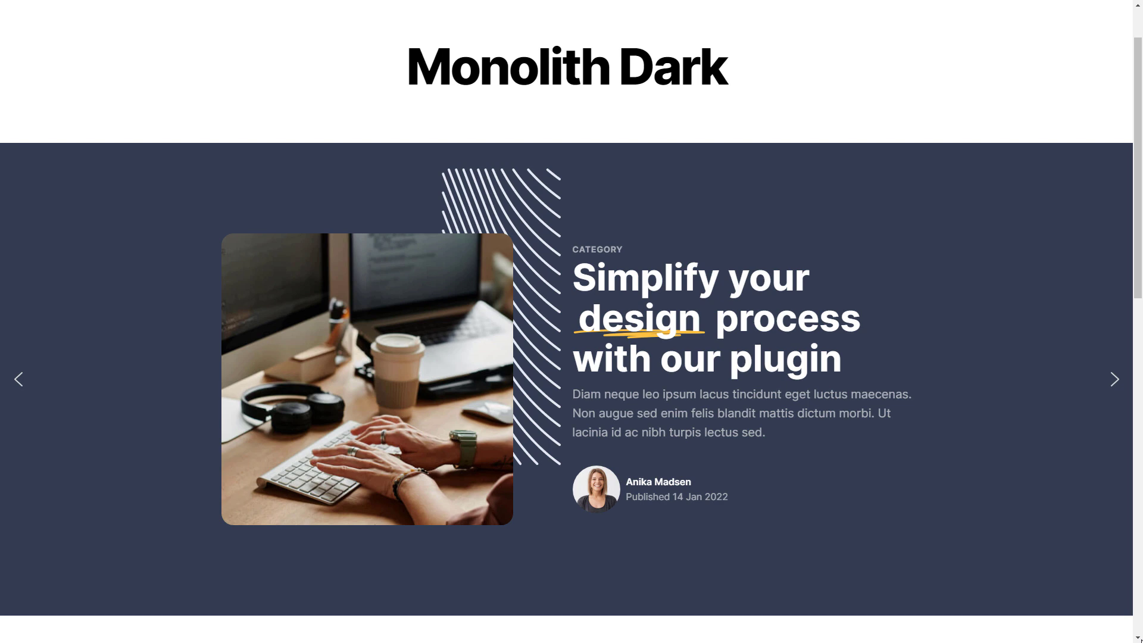
left_click(1115, 379)
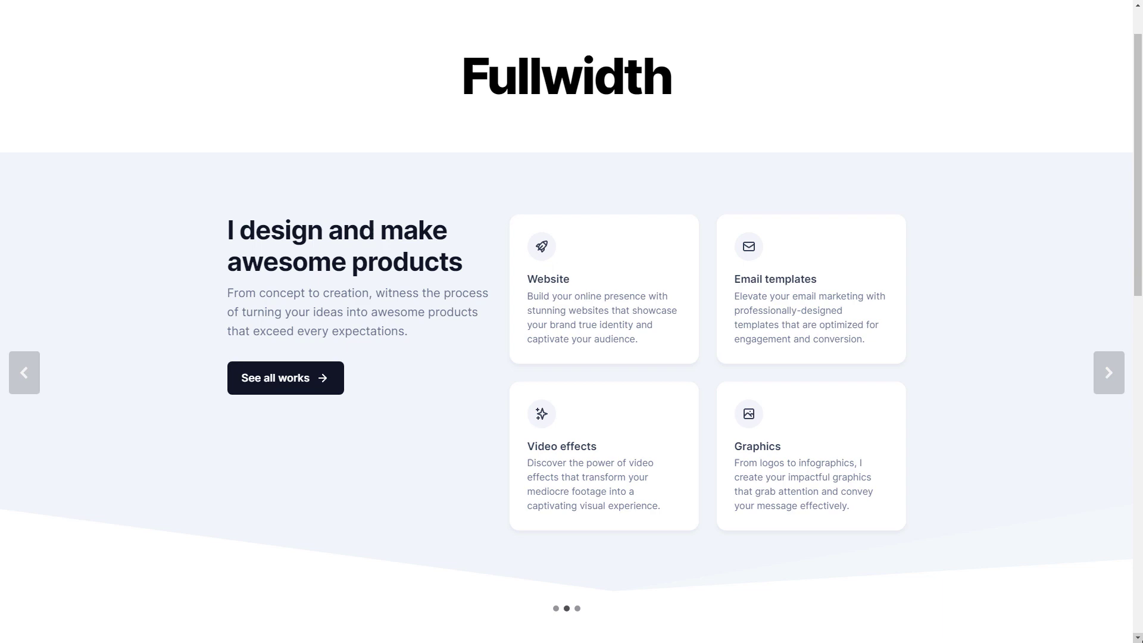
Step: Advance the Fullwidth slider to its next slides about office well-being
left_click(1107, 320)
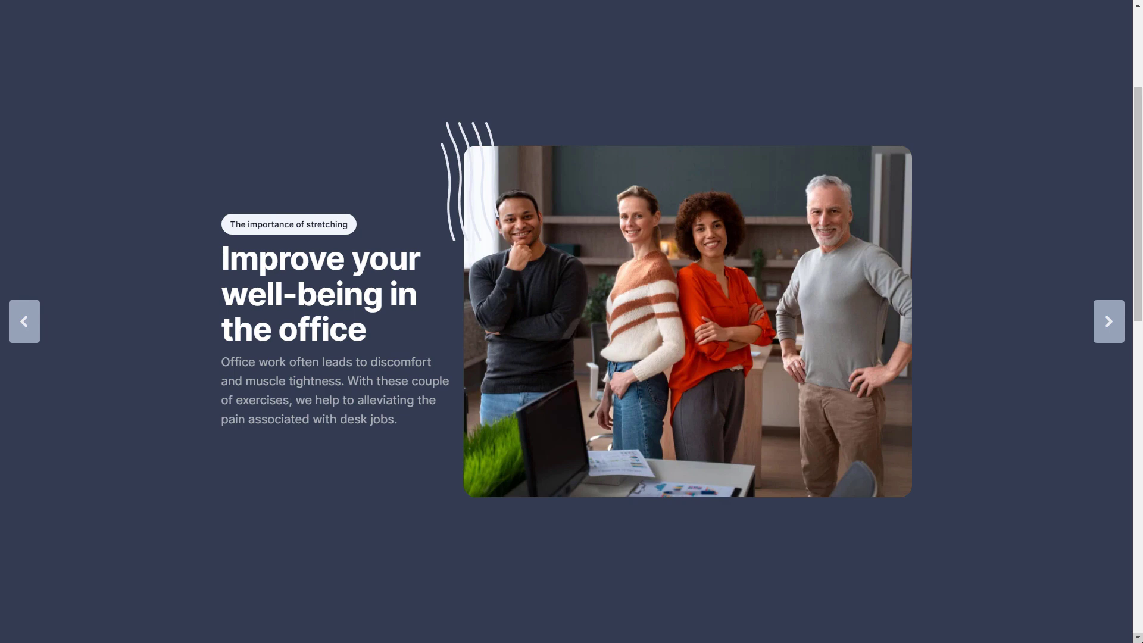
left_click(1107, 320)
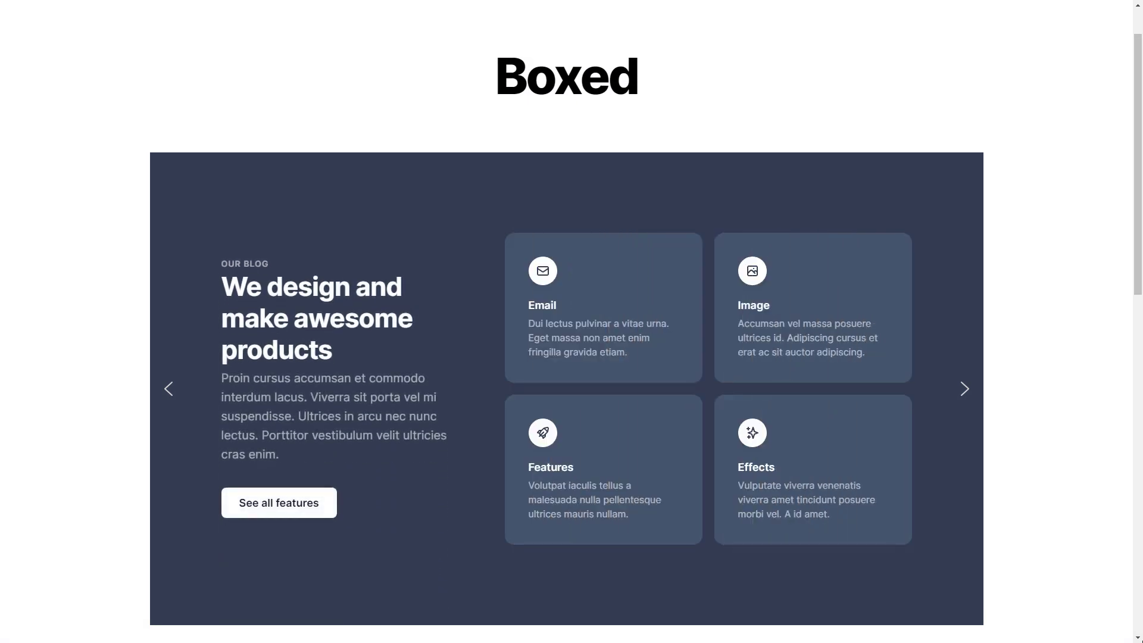
Step: Advance the Boxed slider through its feature cards to the Build faster websites slide
left_click(963, 389)
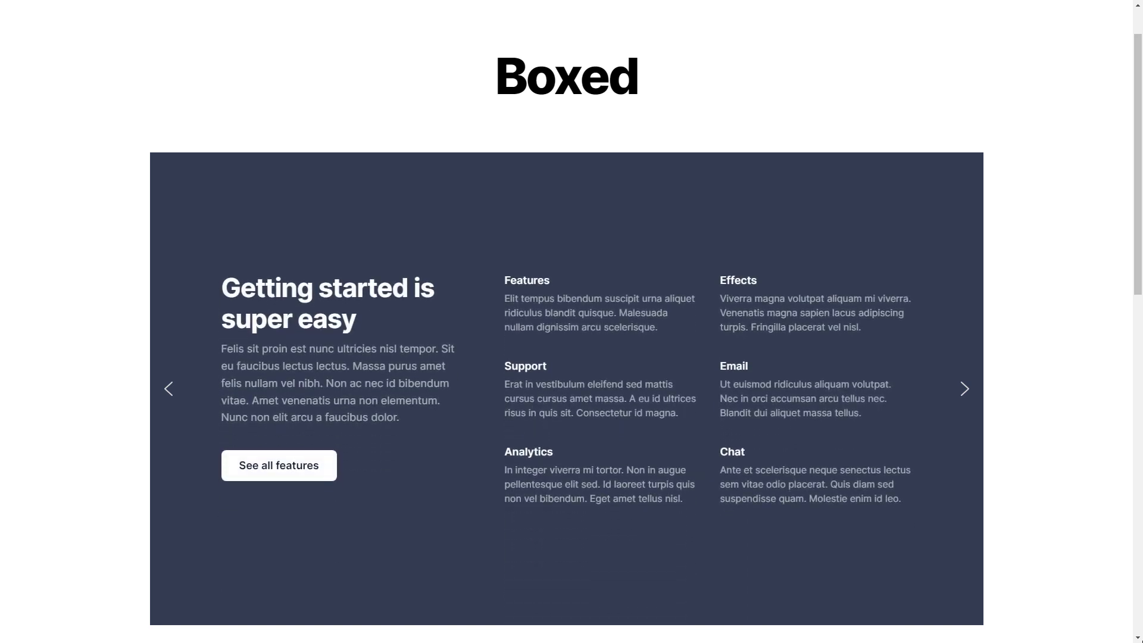
left_click(963, 388)
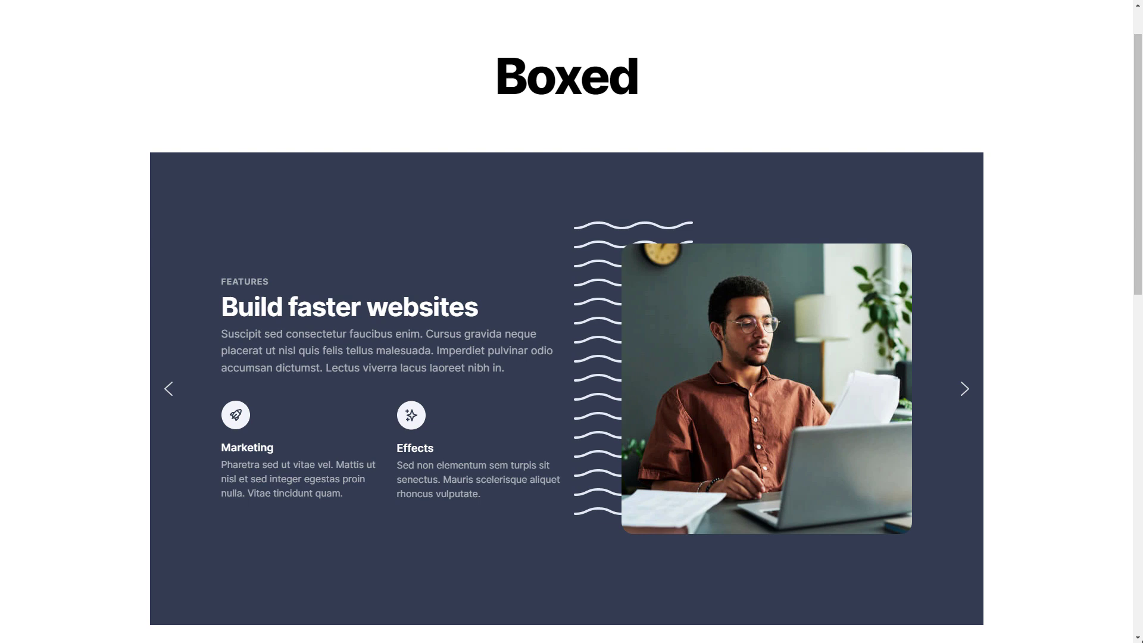
left_click(963, 389)
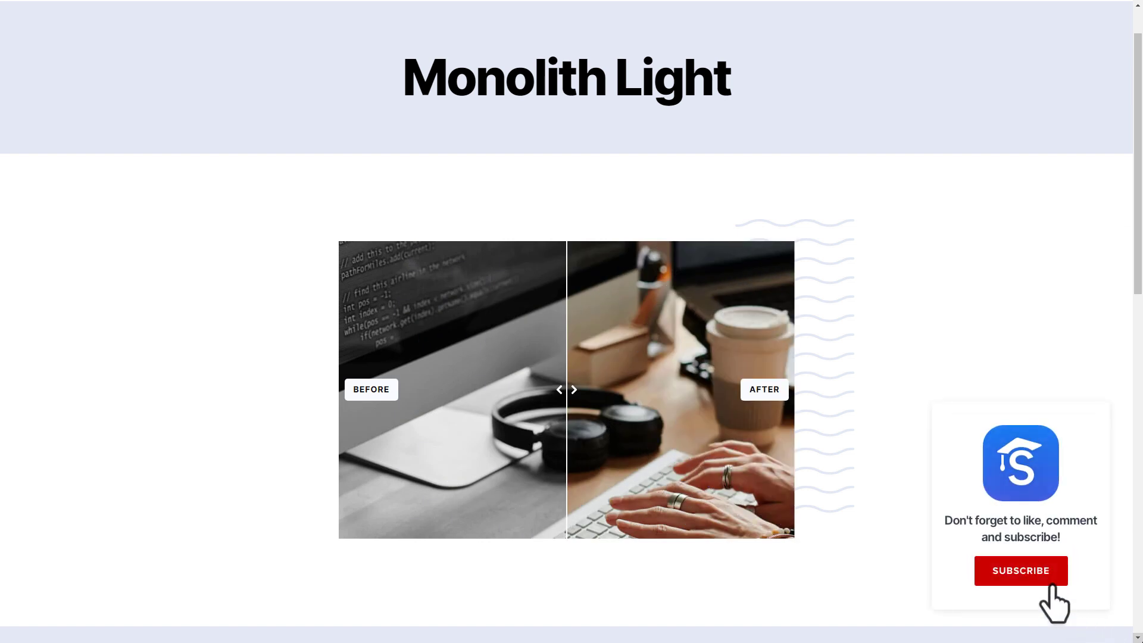
Step: Activate the subscribe reminder beside the Monolith Light before/after slider so it reads Subscribed
left_click(1020, 570)
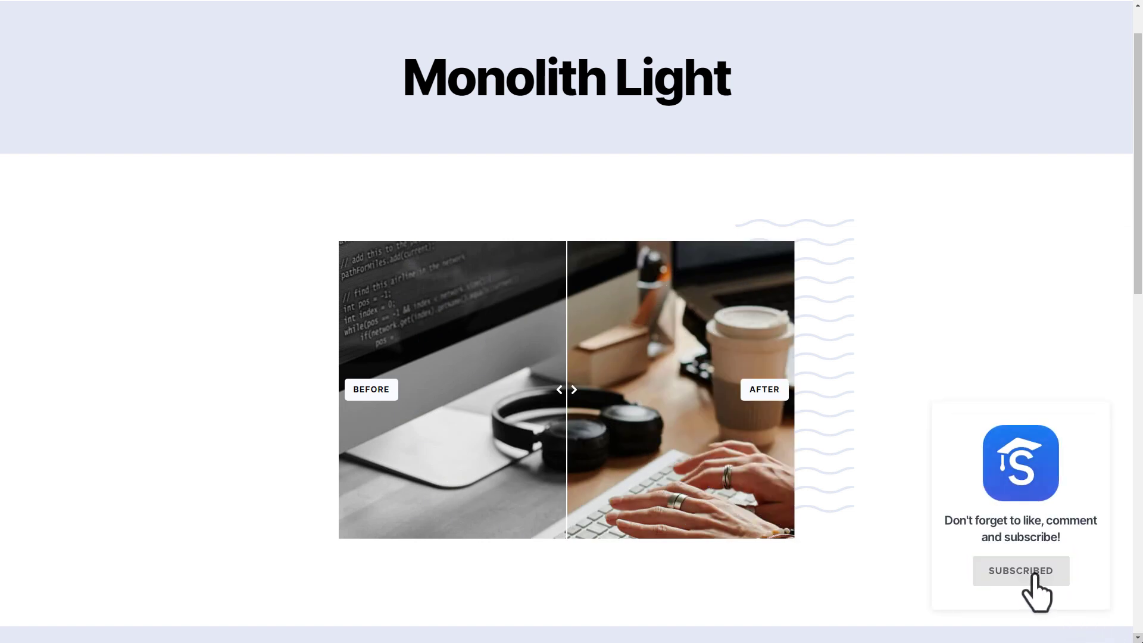